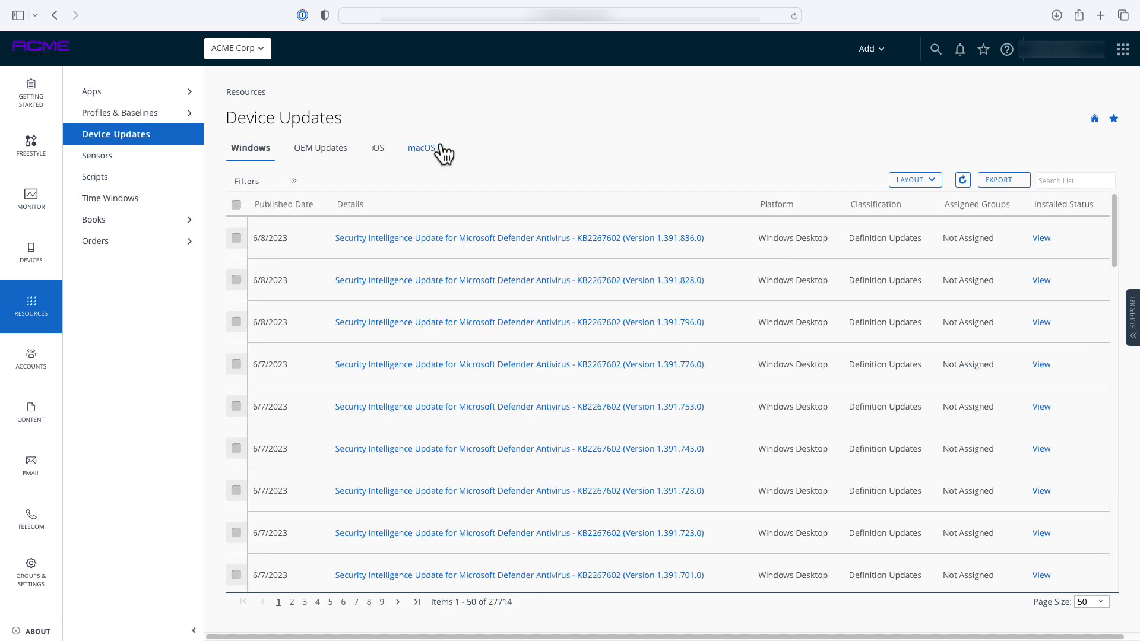
# Show the macOS device updates and select the macOS 13.4 update
pyautogui.click(420, 147)
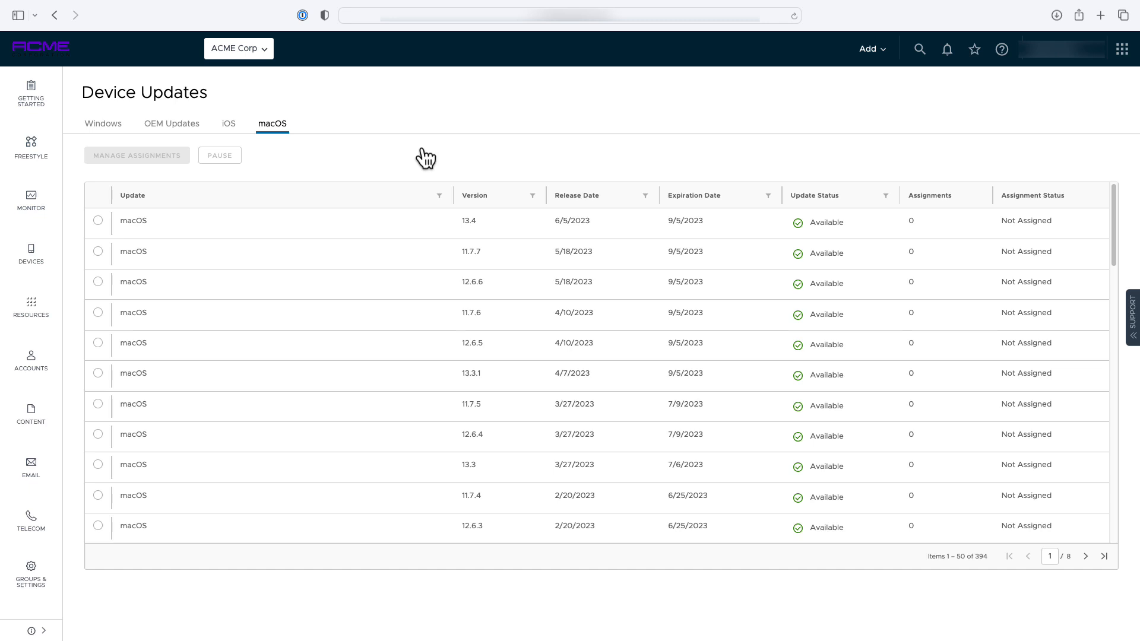
pyautogui.moveTo(261, 202)
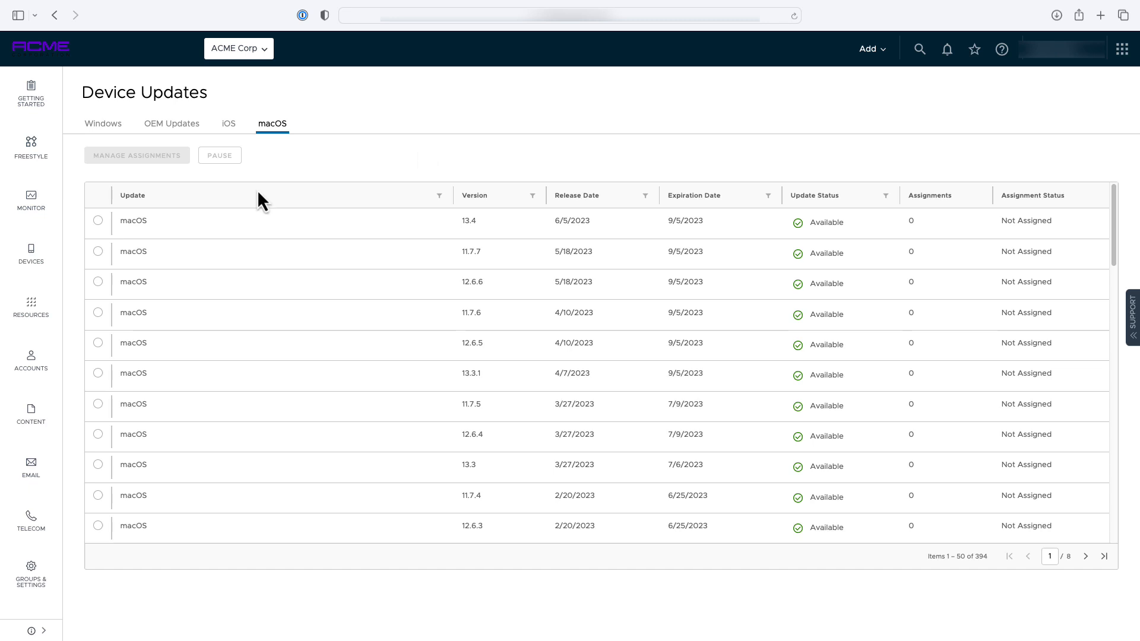
pyautogui.click(98, 222)
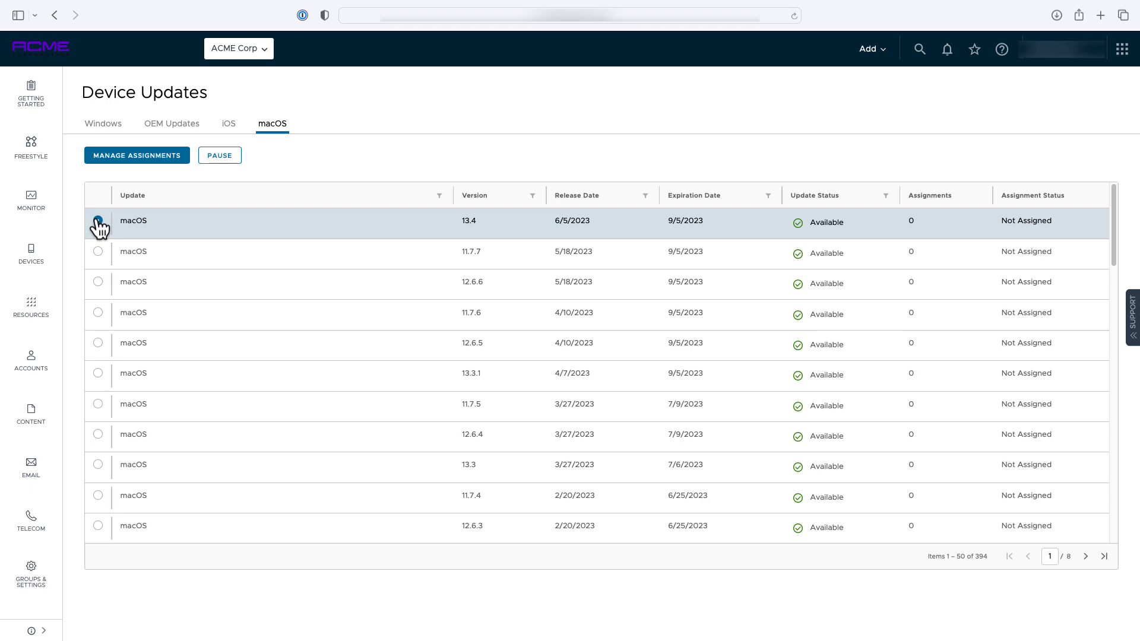
# Create a new macOS 13.4 assignment 'macOS Update Group 1' targeting the macOS Updates Group 1 smart group
pyautogui.click(136, 154)
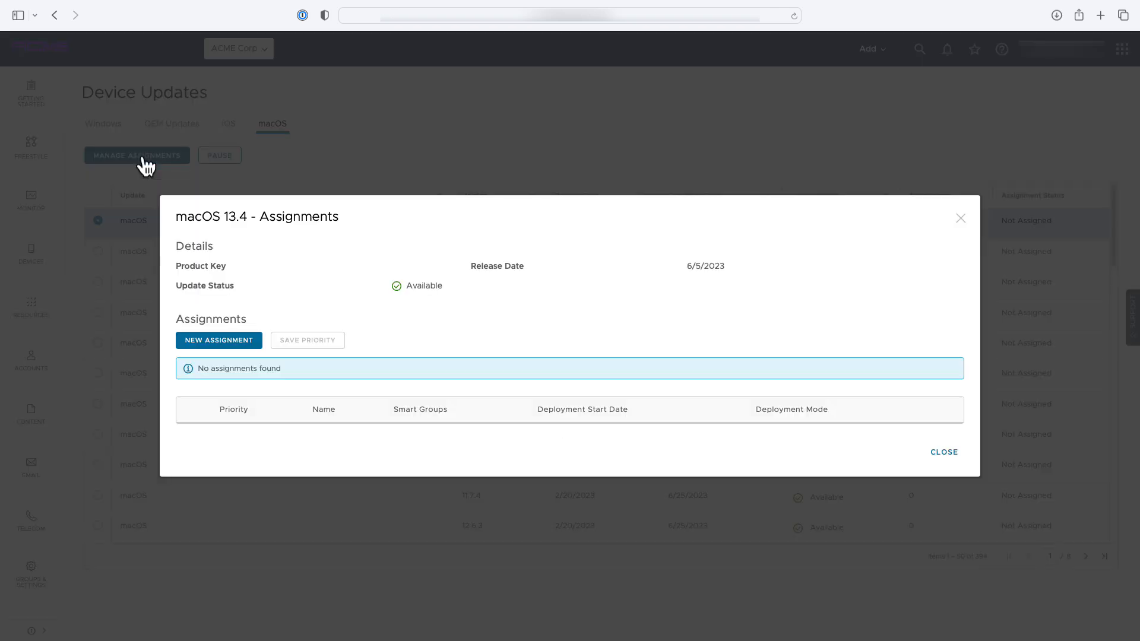
pyautogui.click(218, 341)
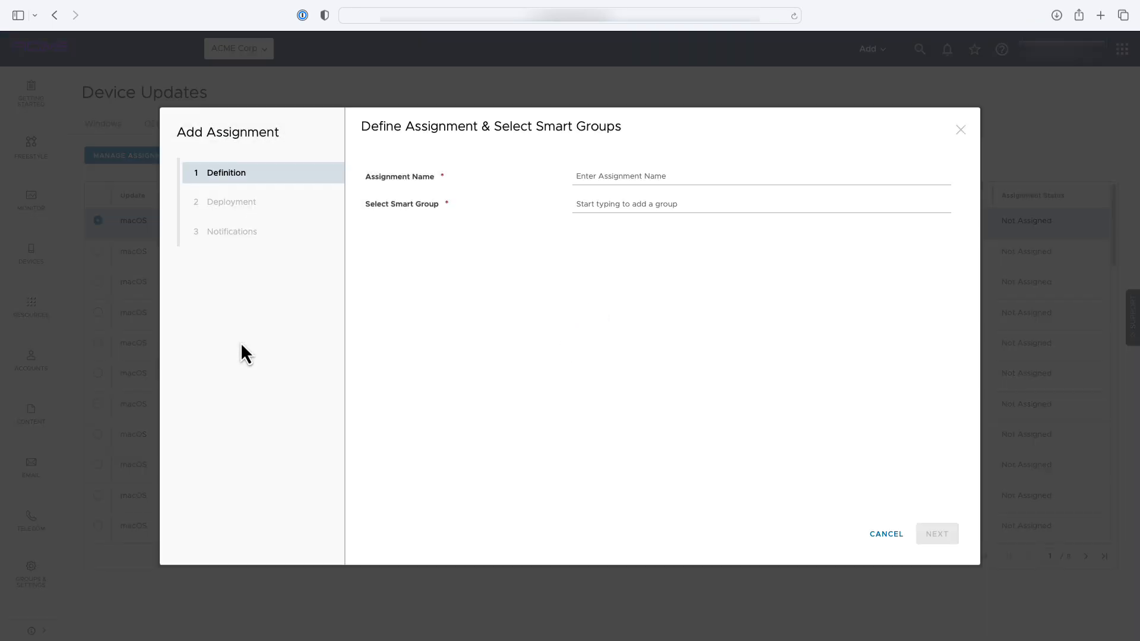
pyautogui.click(760, 176)
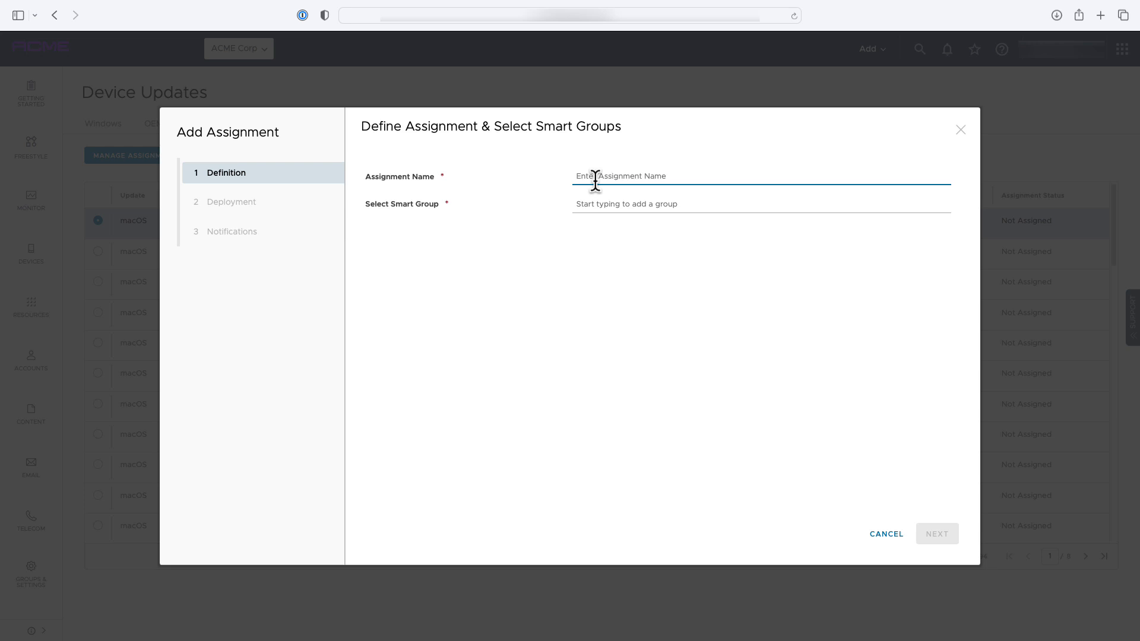
pyautogui.click(760, 203)
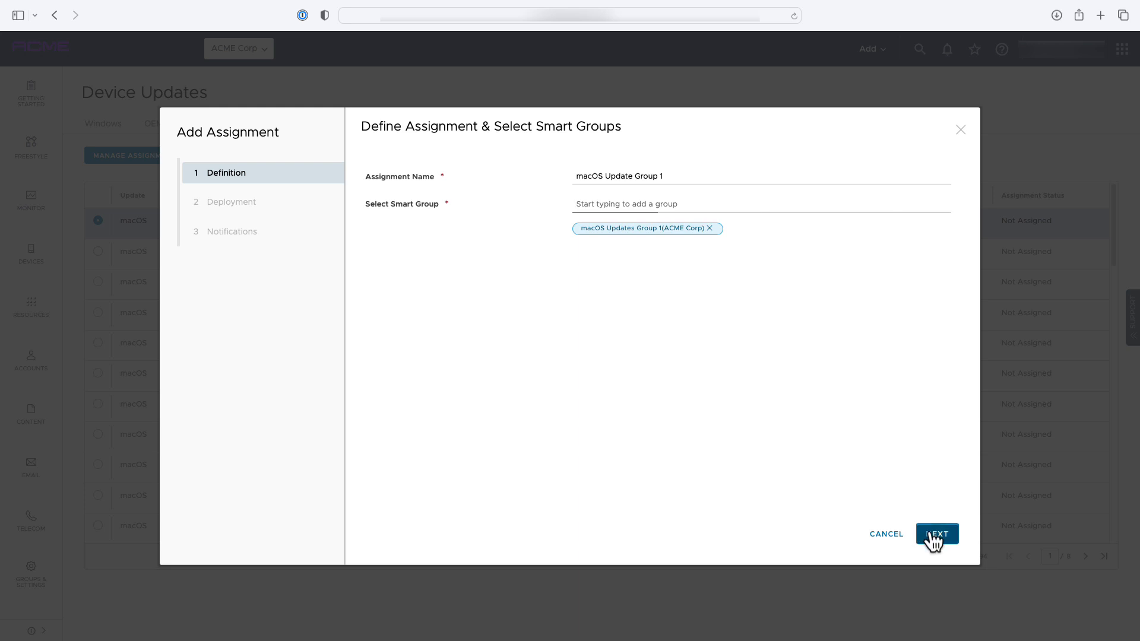
pyautogui.click(936, 533)
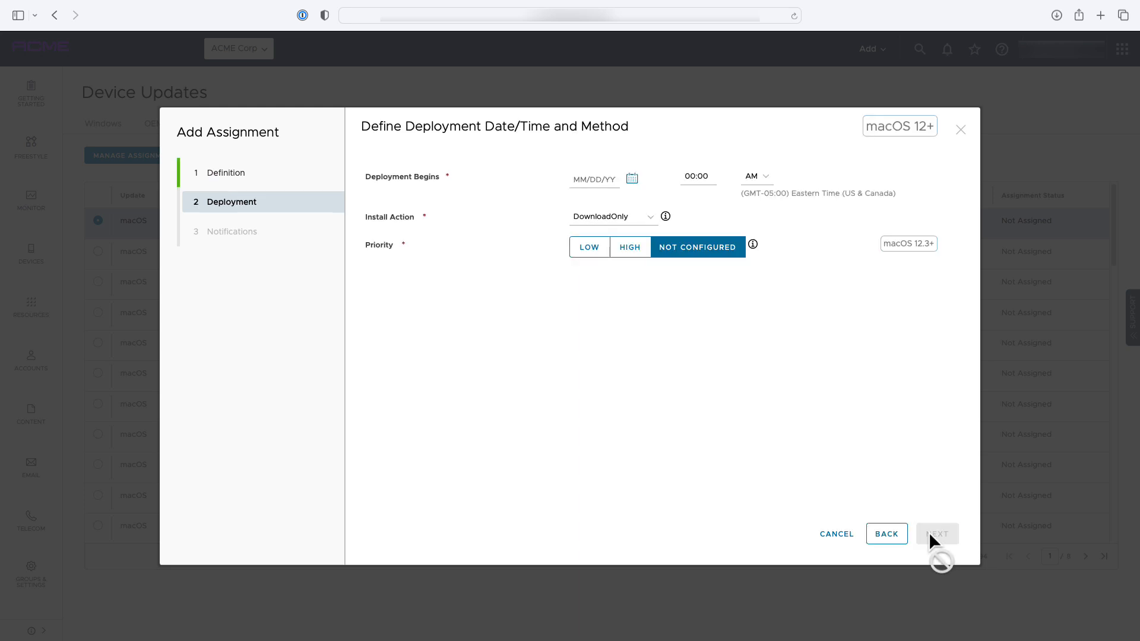
# Deploy from 06/12/2023 10:00 AM as InstallLater, high priority, with user deferral and a maximum deferral count
pyautogui.click(630, 178)
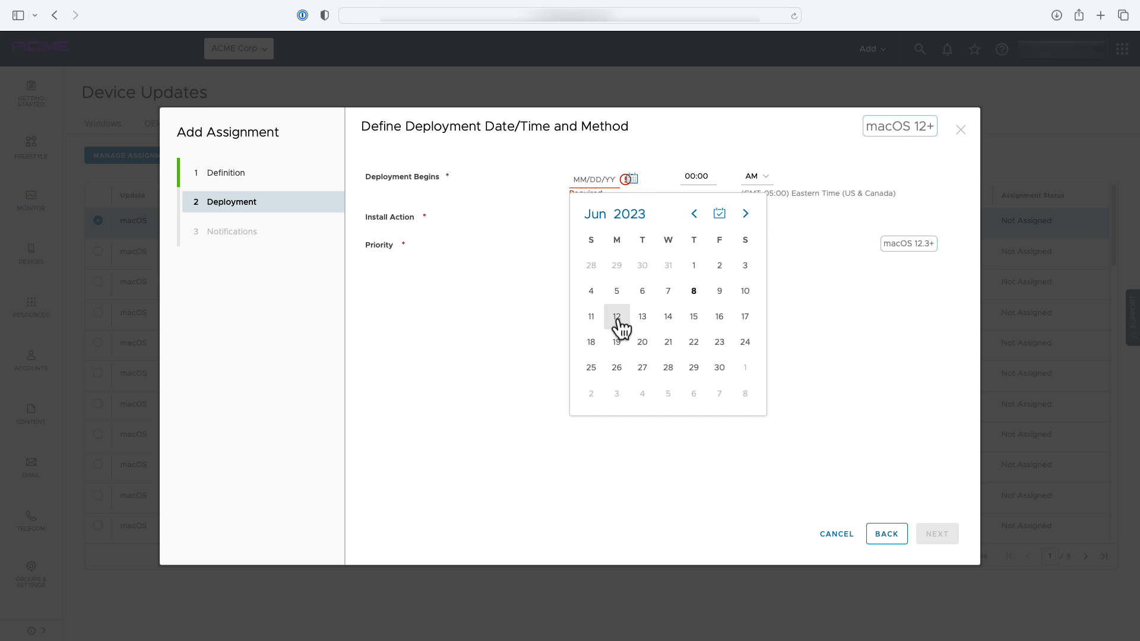
pyautogui.click(616, 316)
pyautogui.write('1')
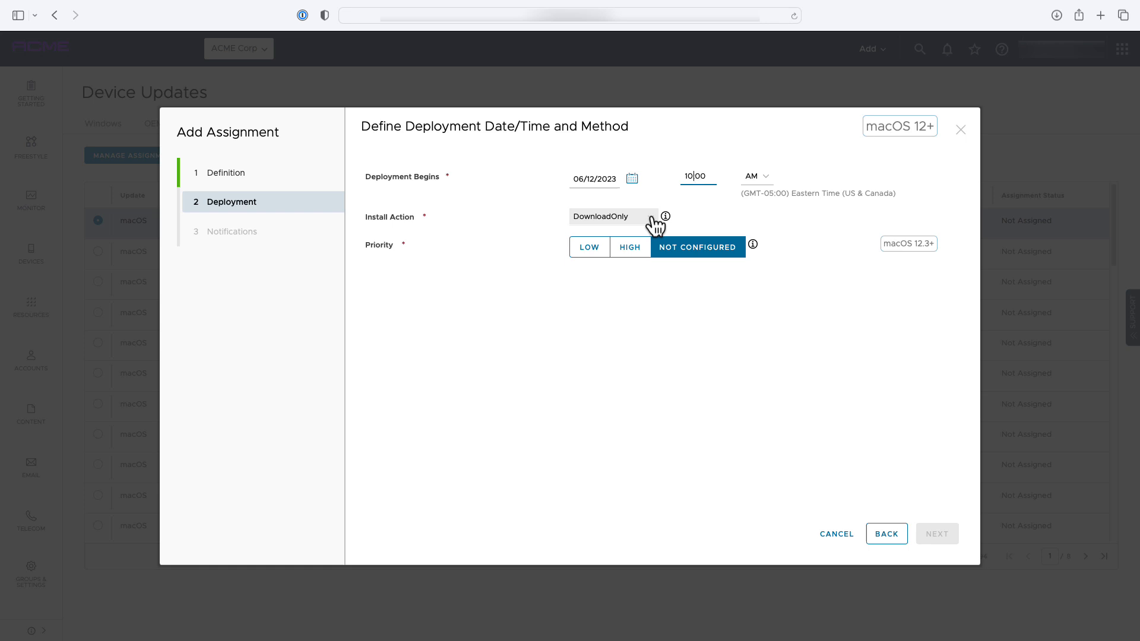
pyautogui.click(612, 216)
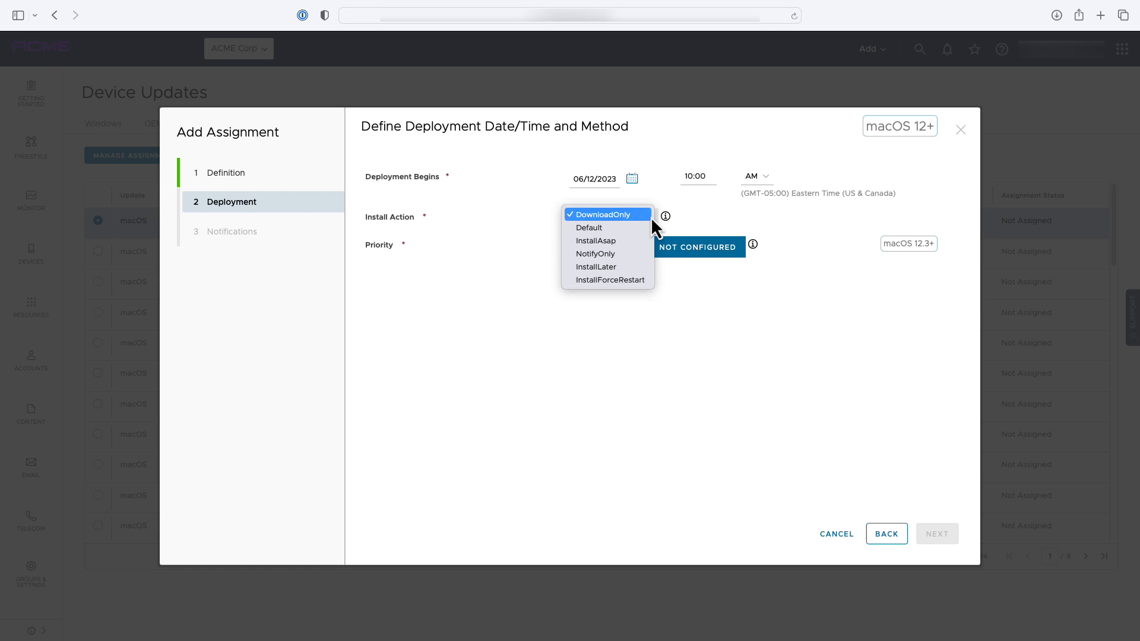
pyautogui.moveTo(594, 241)
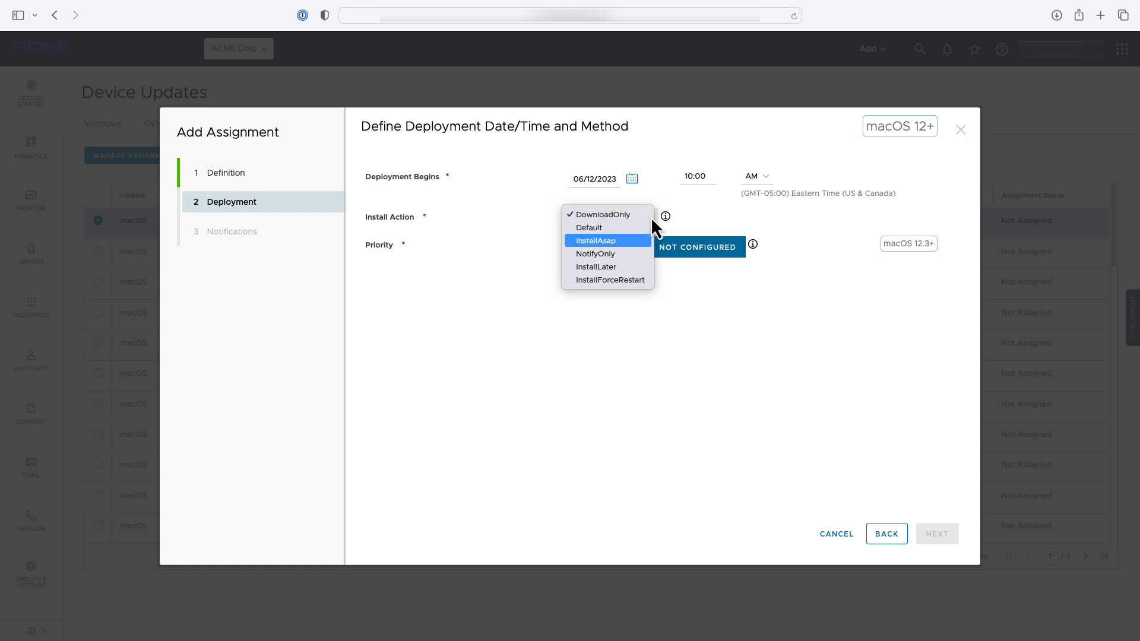
pyautogui.click(595, 240)
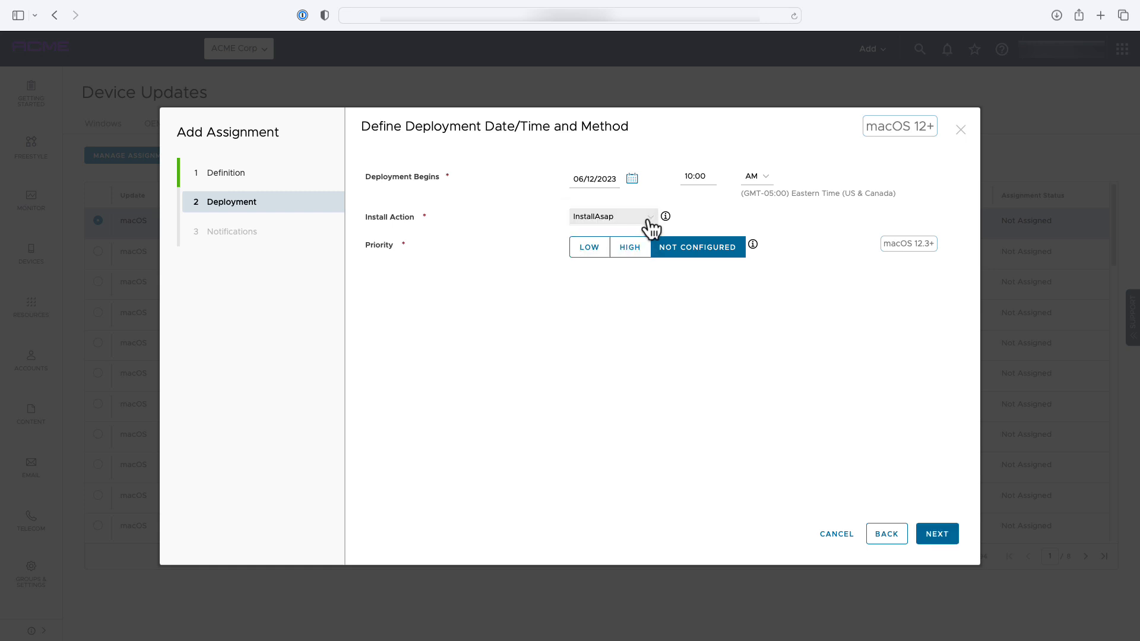
pyautogui.click(612, 216)
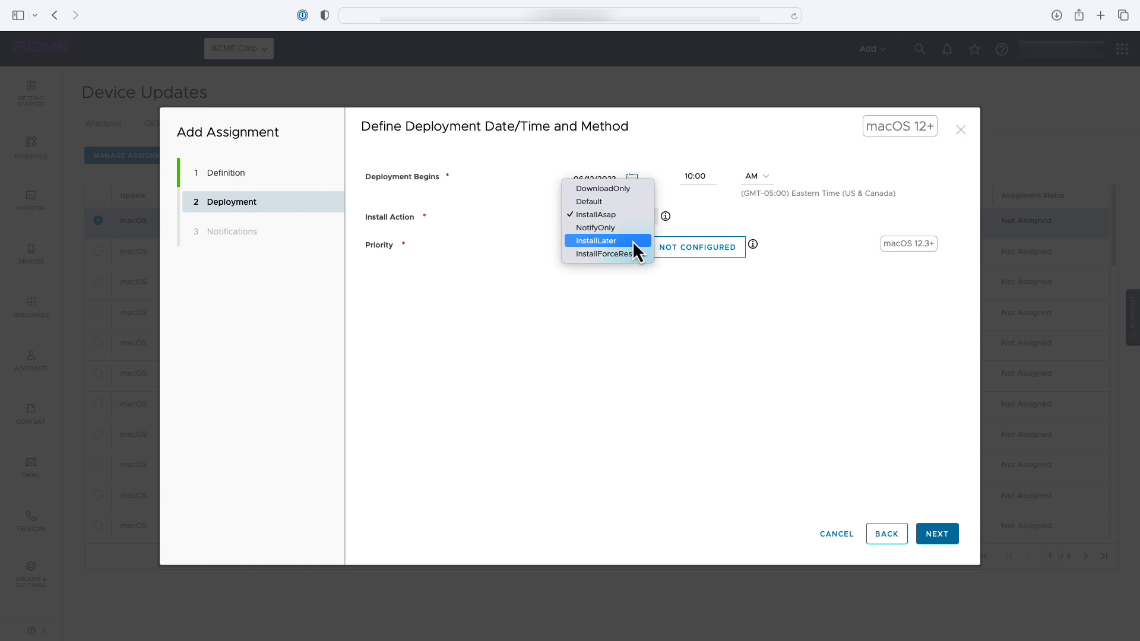
pyautogui.click(596, 240)
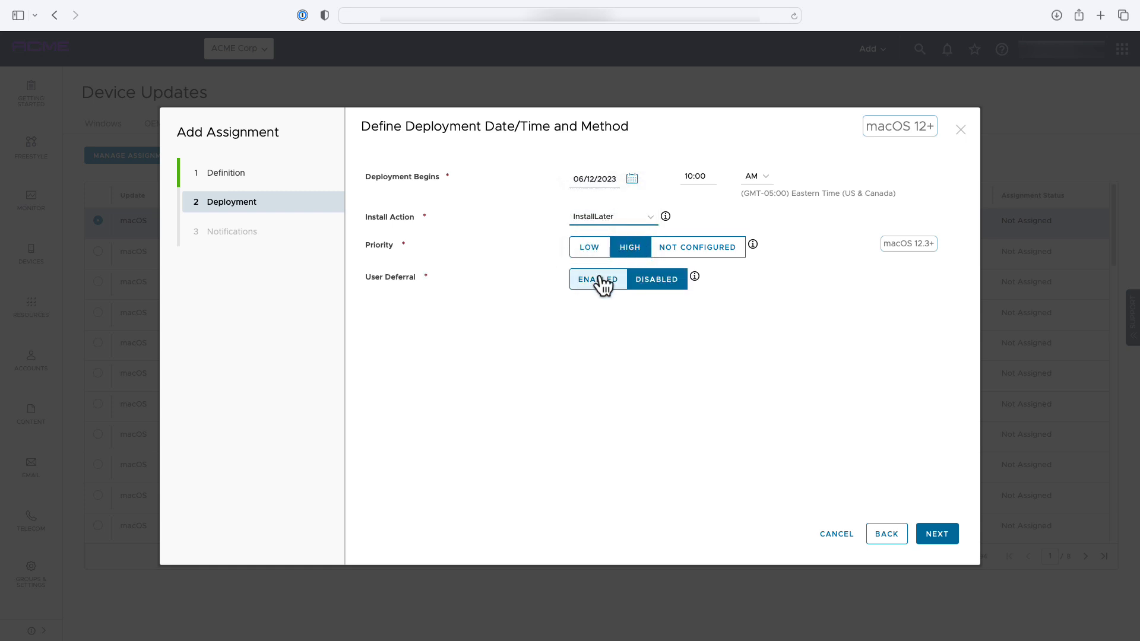
pyautogui.click(597, 279)
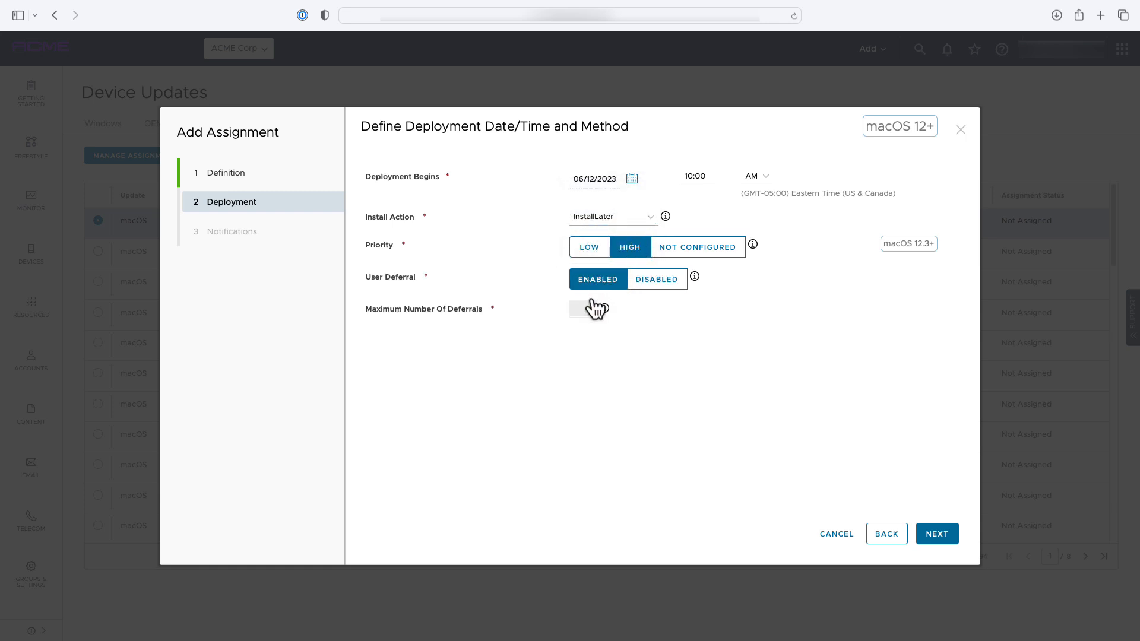
pyautogui.click(588, 308)
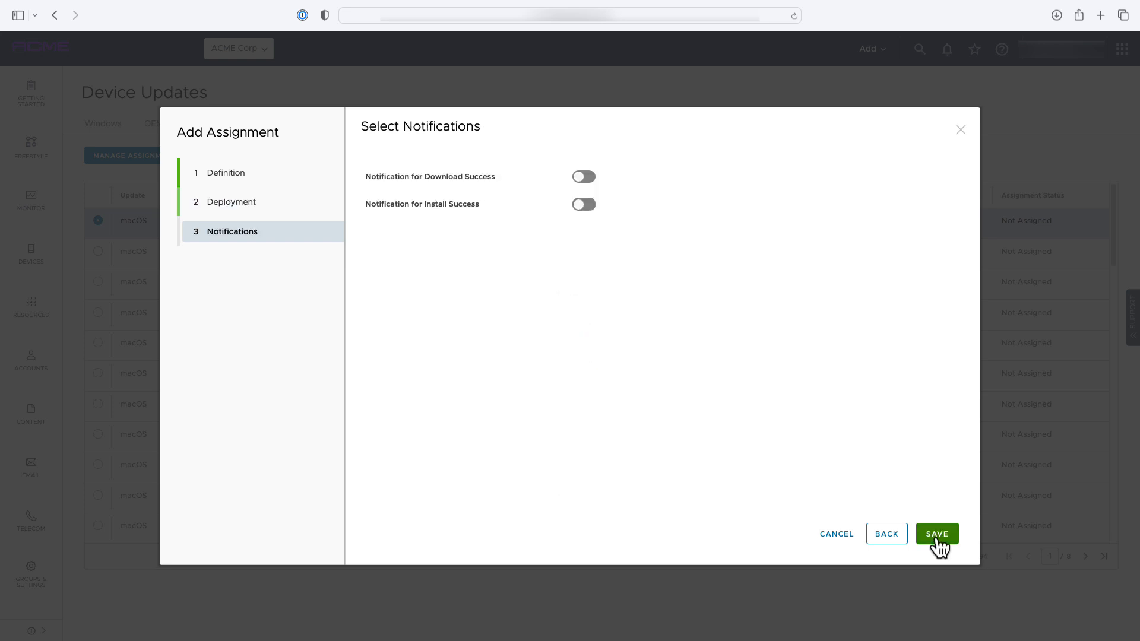
pyautogui.moveTo(585, 191)
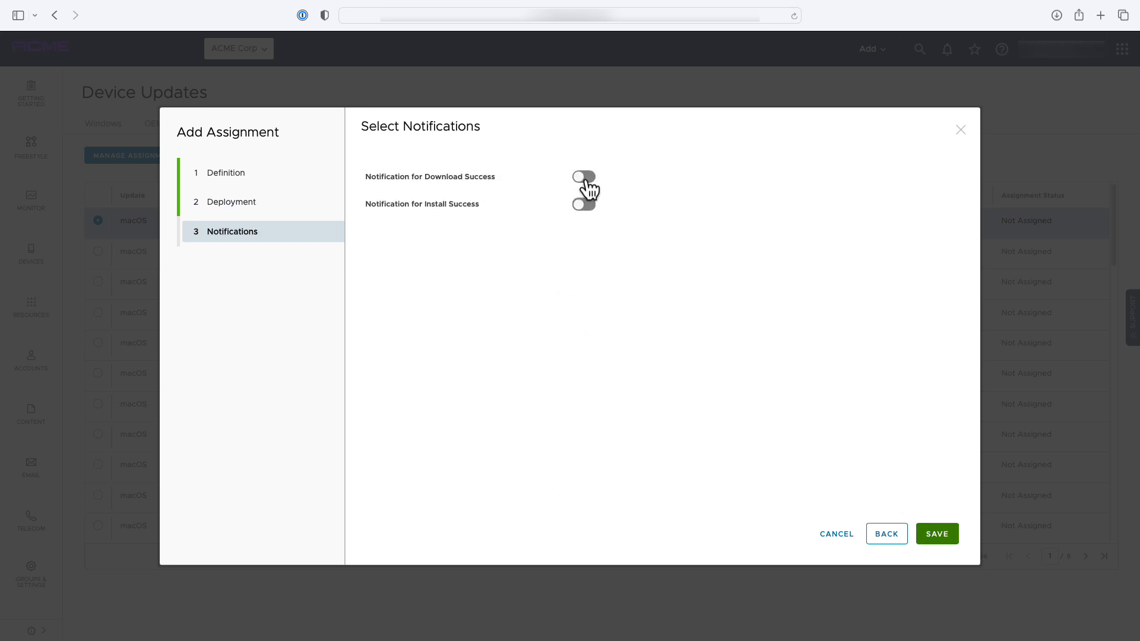
# Enable download and install success notifications with message 'Your device has been updated.' and save the assignment
pyautogui.click(584, 177)
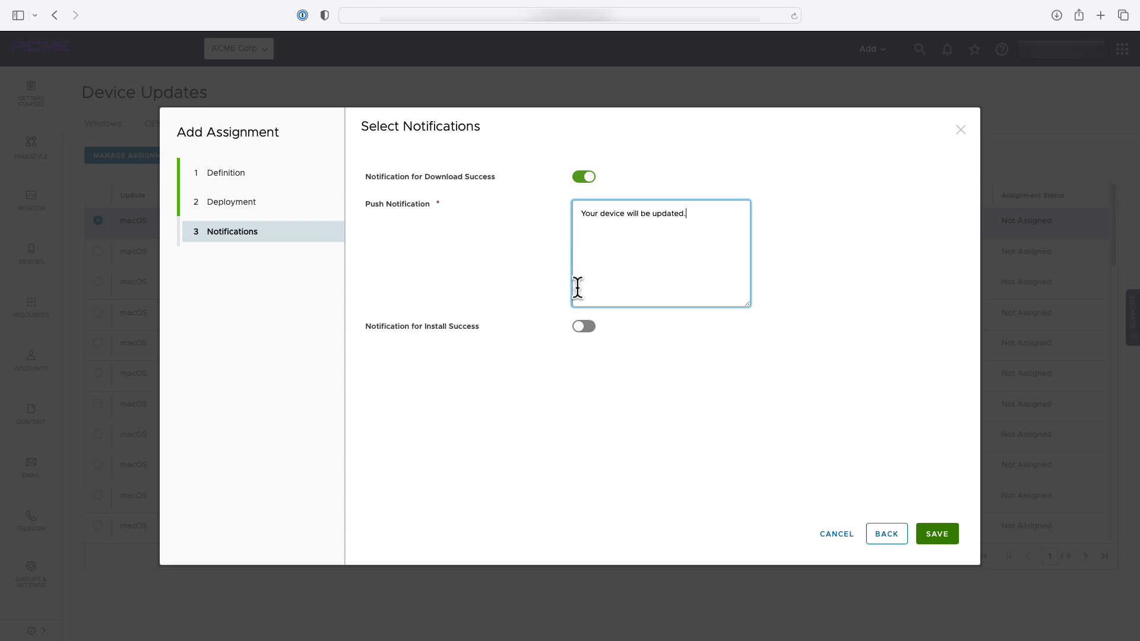
pyautogui.click(583, 325)
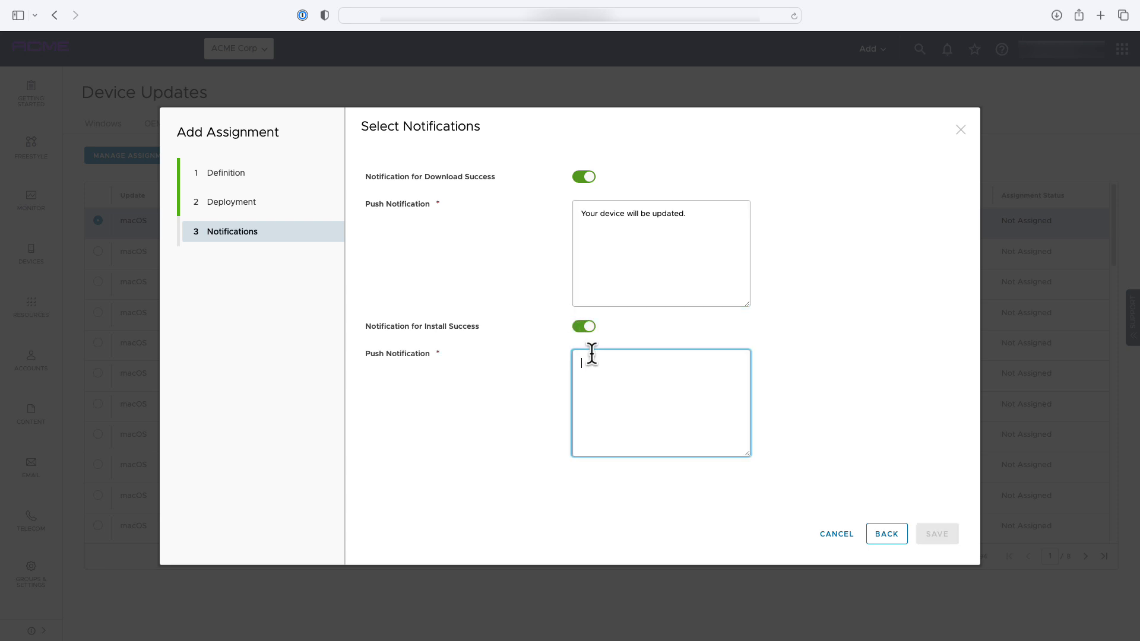
pyautogui.write('Your device has been updated.')
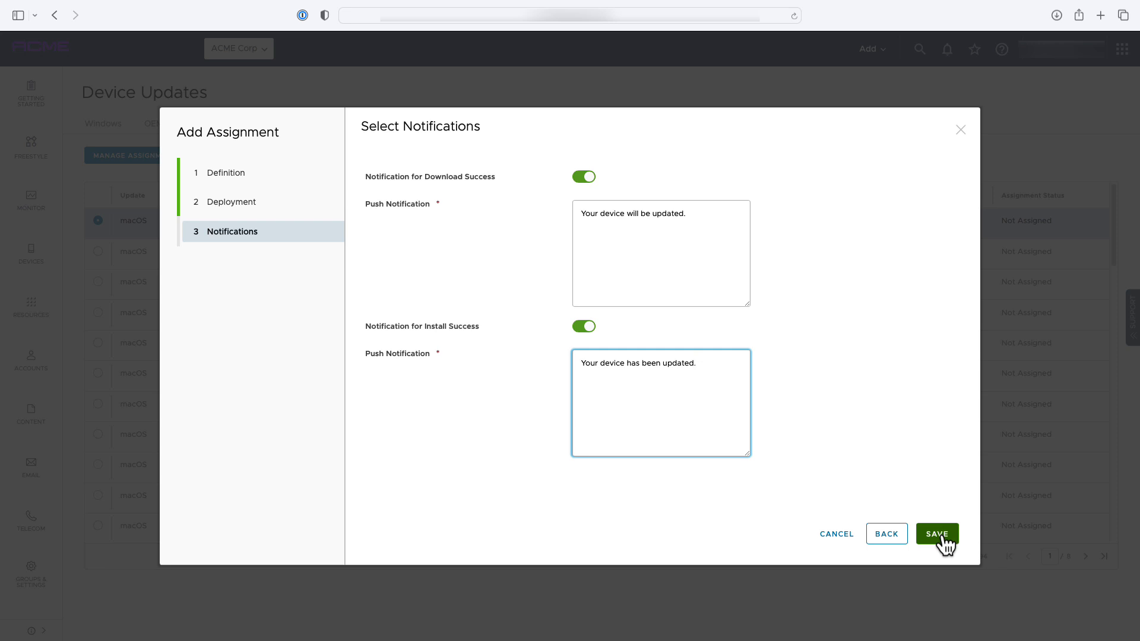
pyautogui.click(937, 533)
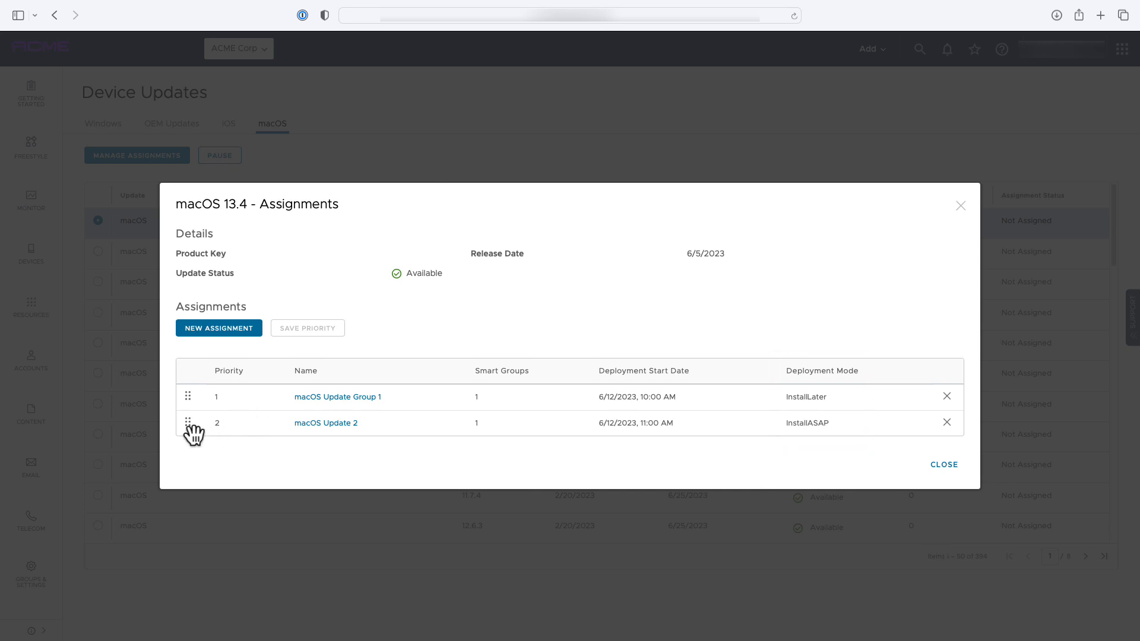
# Move macOS Update 2 to priority 1 above macOS Update Group 1 and save the priority order
pyautogui.moveTo(193, 433); pyautogui.dragTo(194, 397)
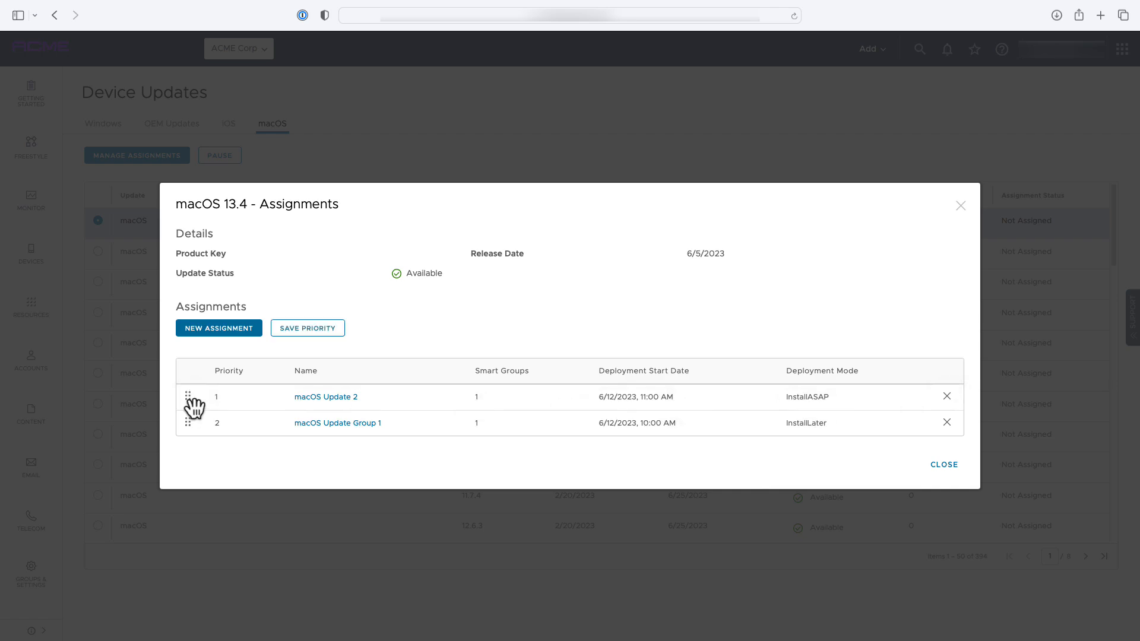
pyautogui.click(306, 328)
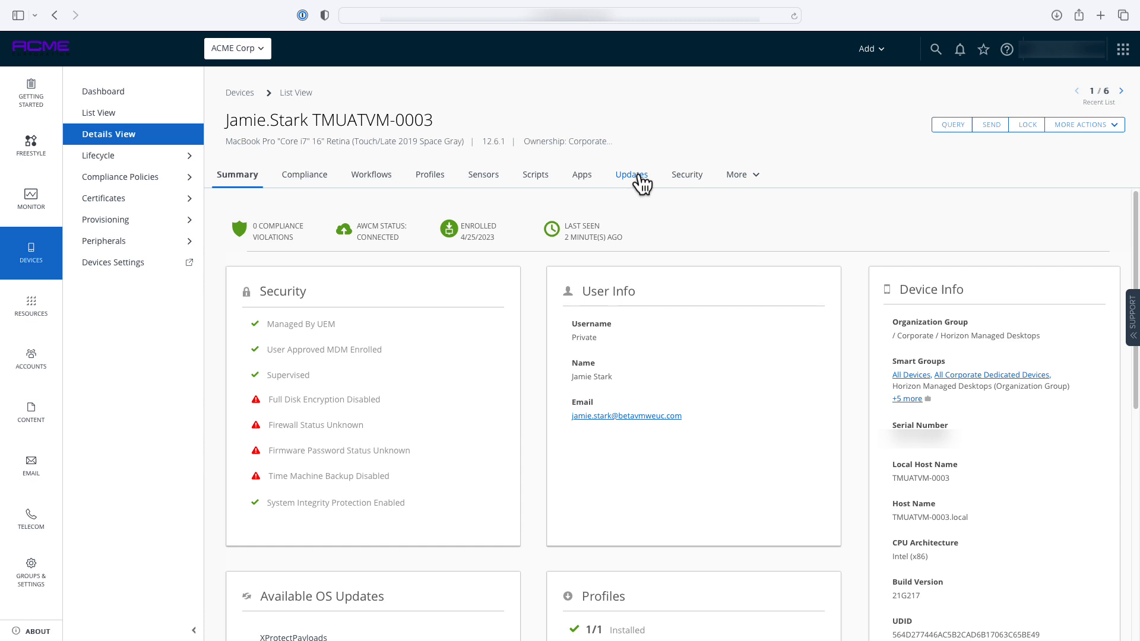
# Show the Updates information for the managed MacBook Pro in its details view
pyautogui.click(629, 175)
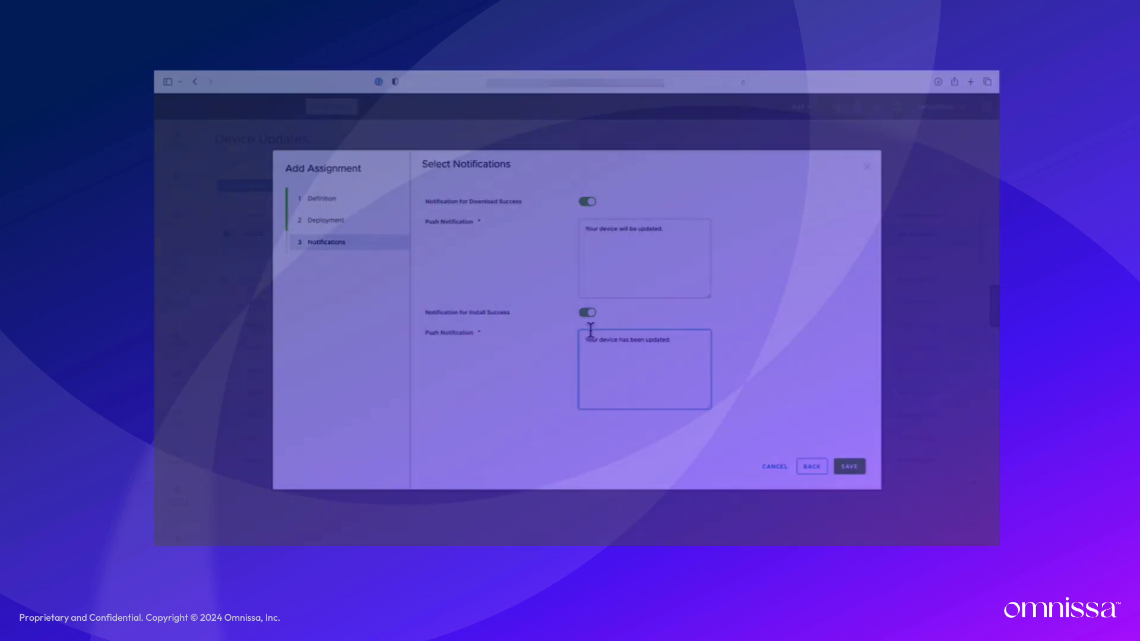
pyautogui.click(847, 465)
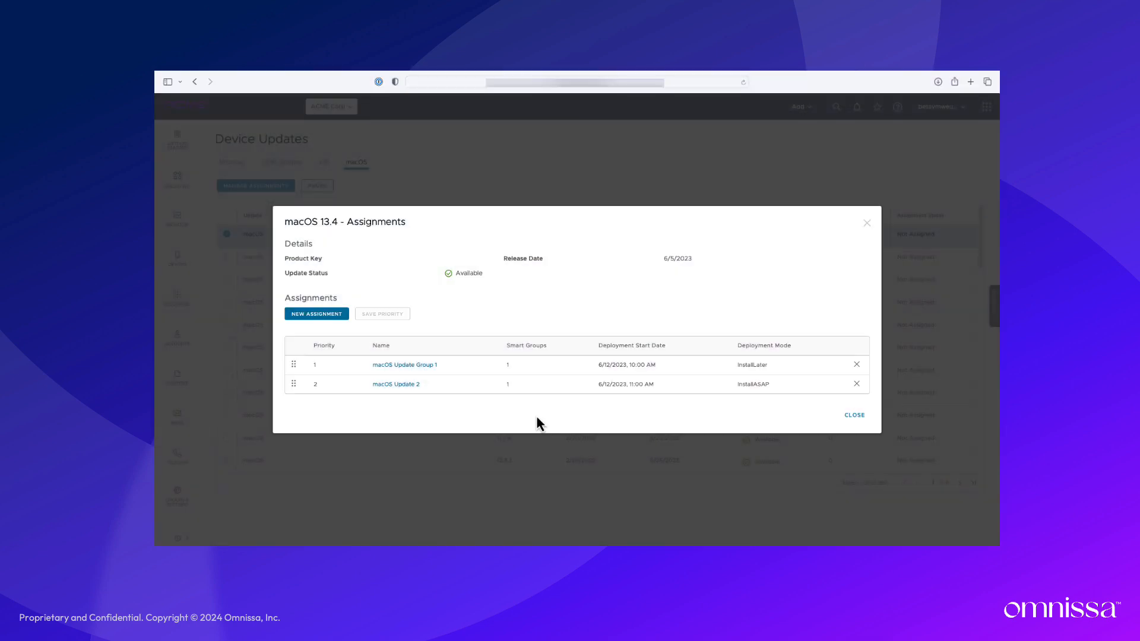